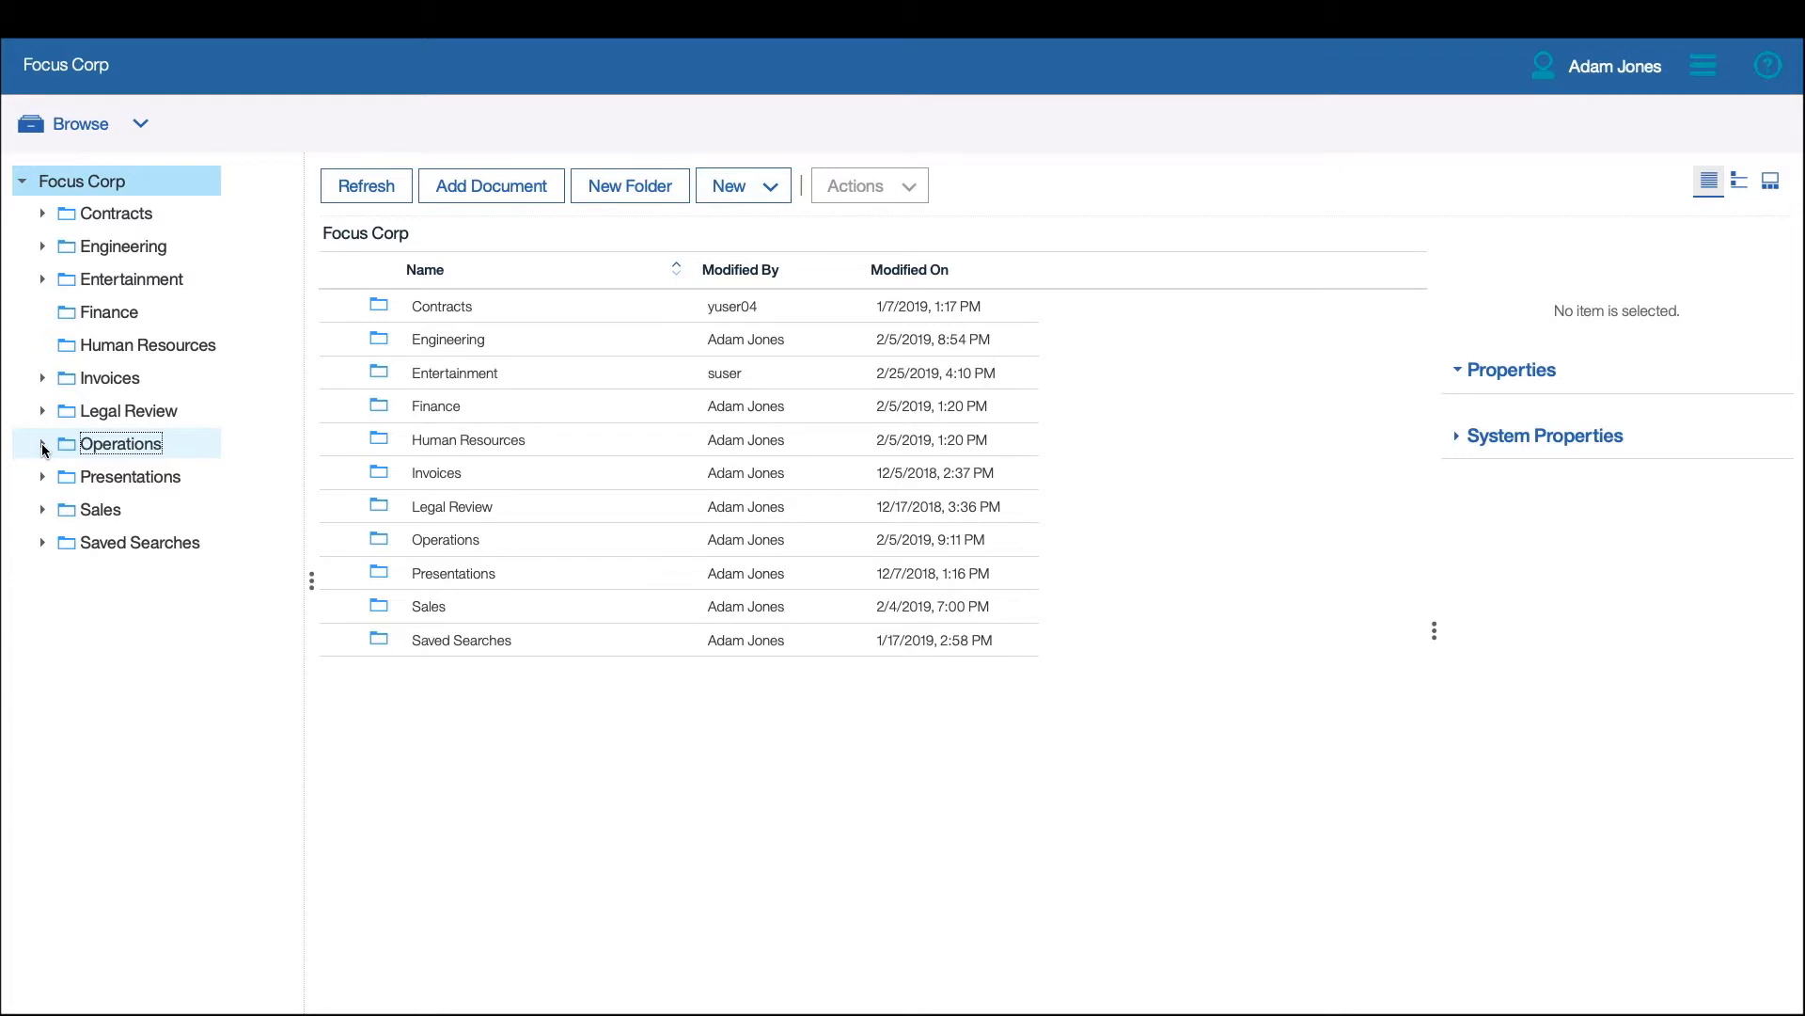
Expand Operations and open its Sites subfolder listing three MP4 videos.
{"action": "left_click", "coordinate": [42, 448]}
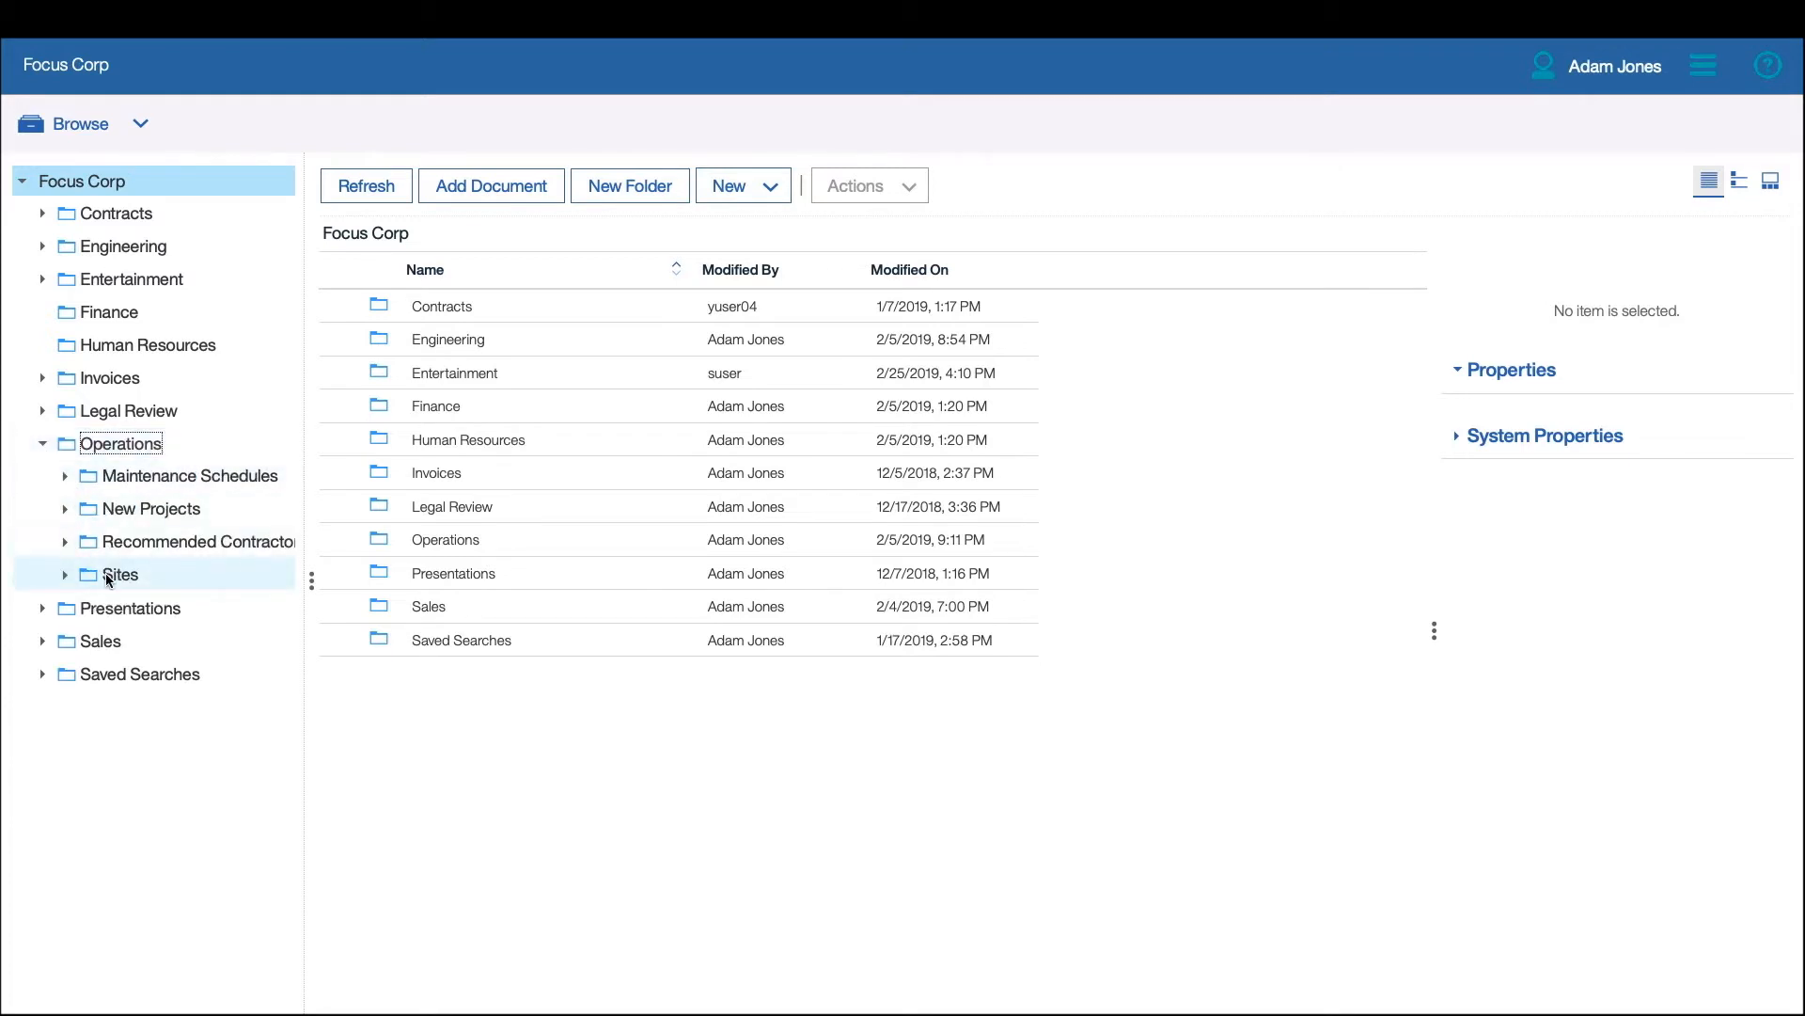
{"action": "left_click", "coordinate": [118, 574]}
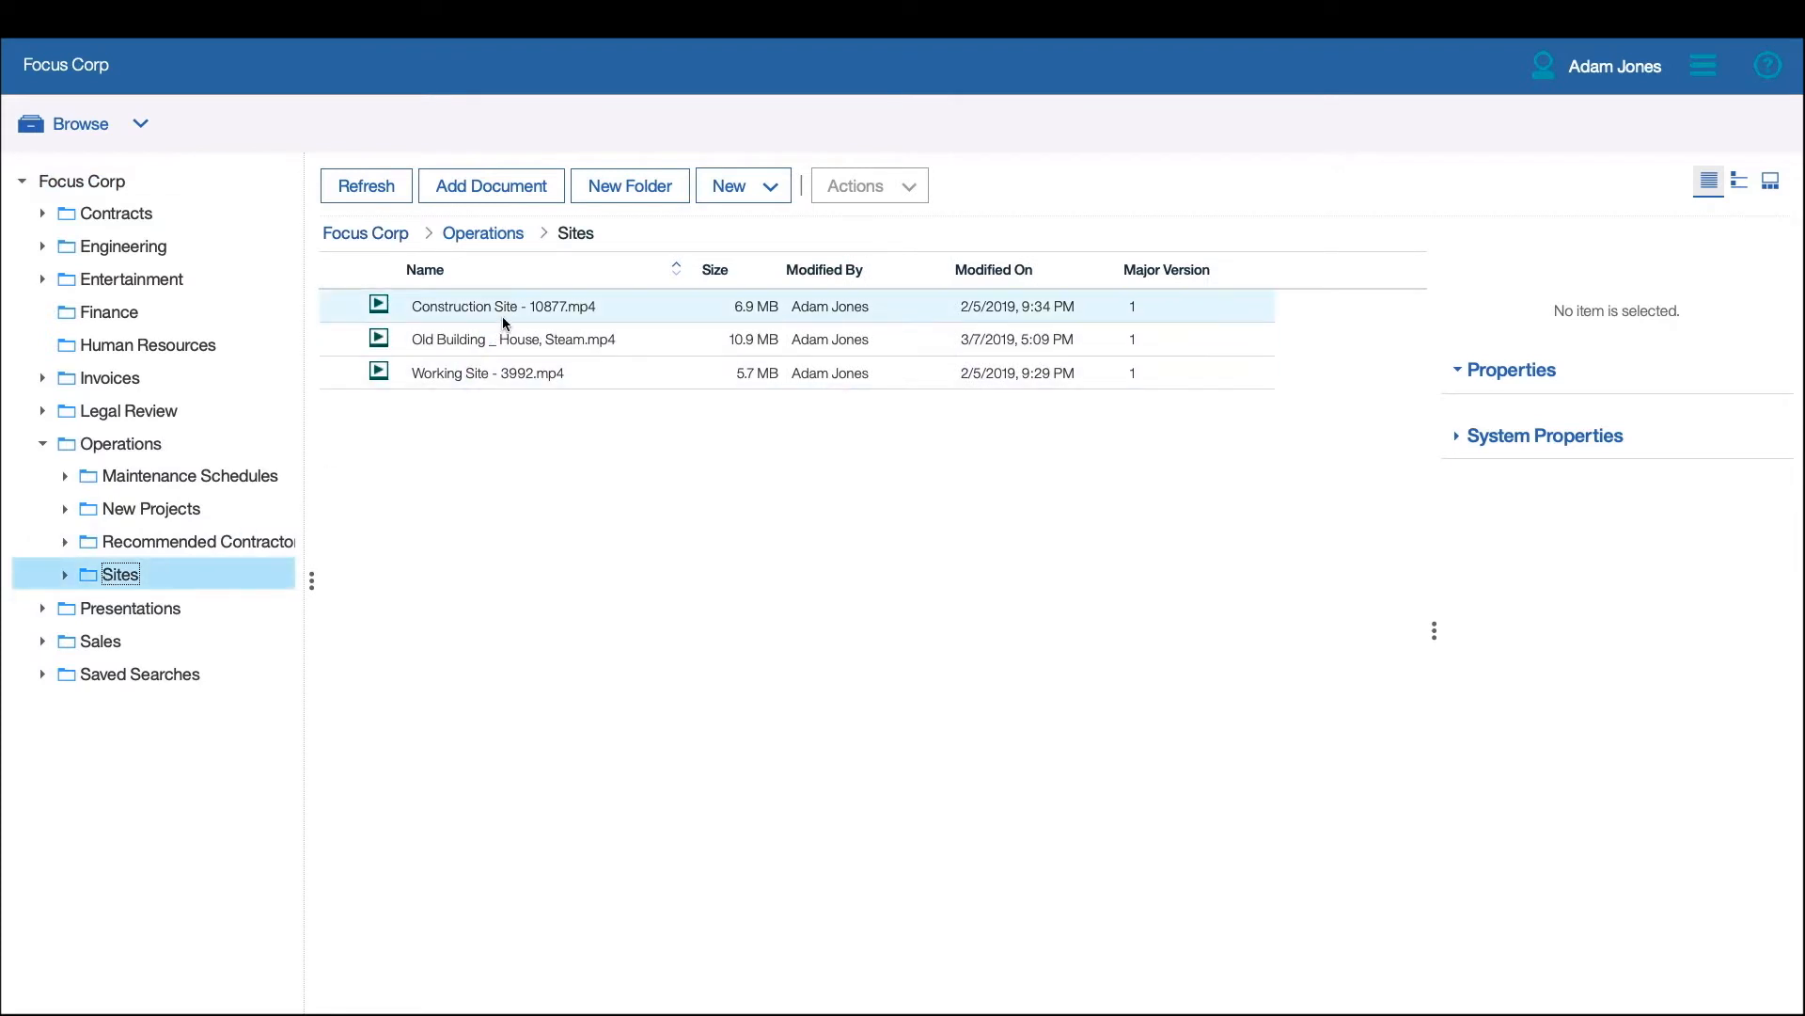
Preview Construction Site - 10877.mp4, then Working Site - 3992.mp4 with its properties.
{"action": "left_click", "coordinate": [504, 307]}
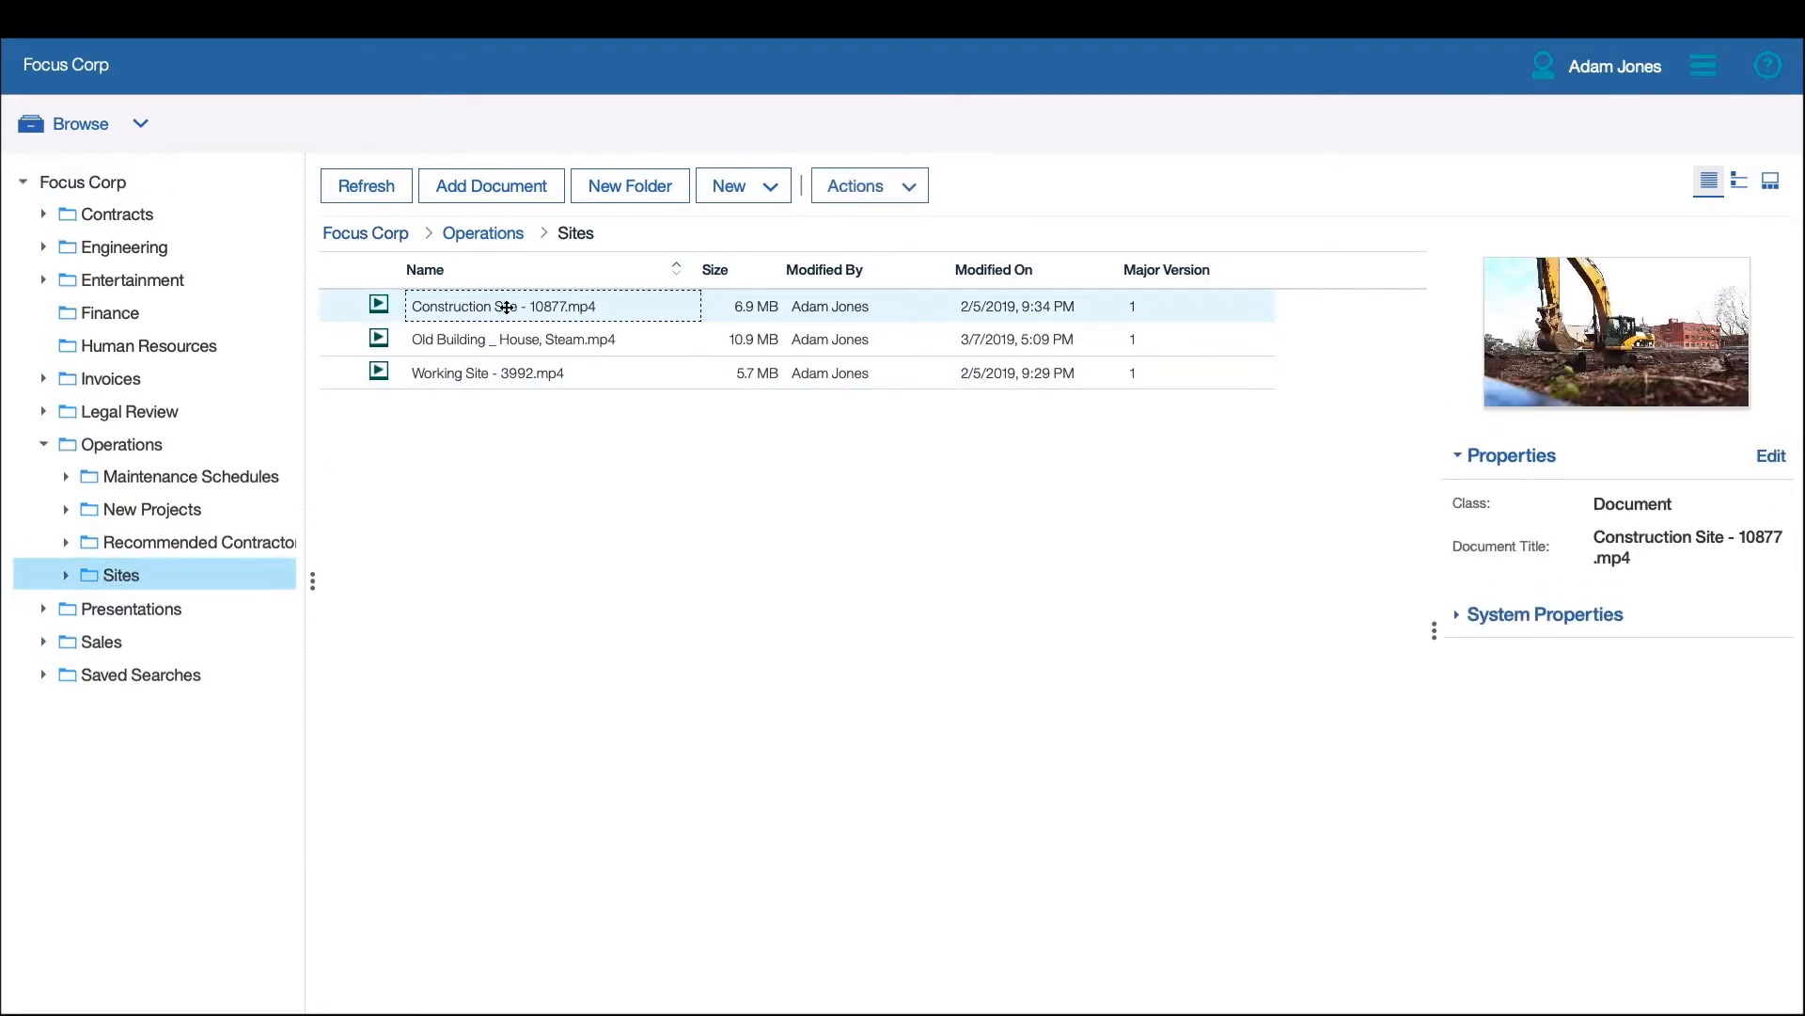
{"action": "left_click", "coordinate": [506, 305]}
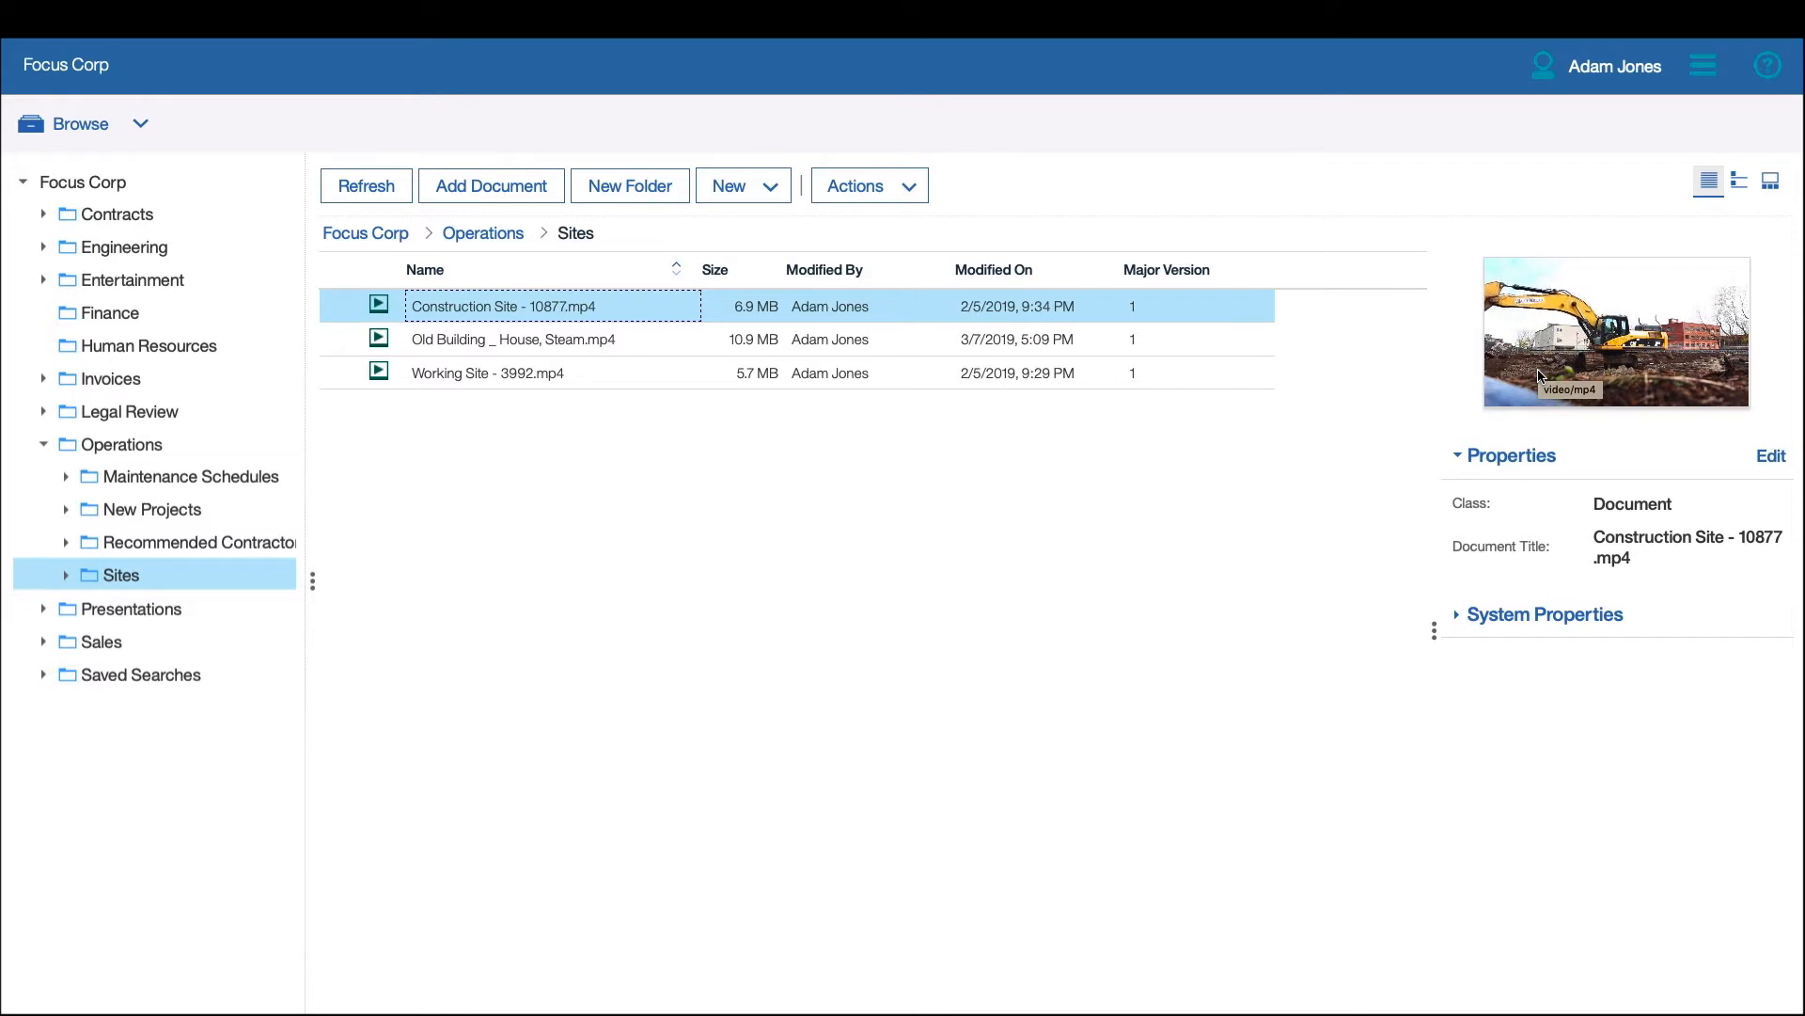
{"action": "mouse_move", "coordinate": [547, 421]}
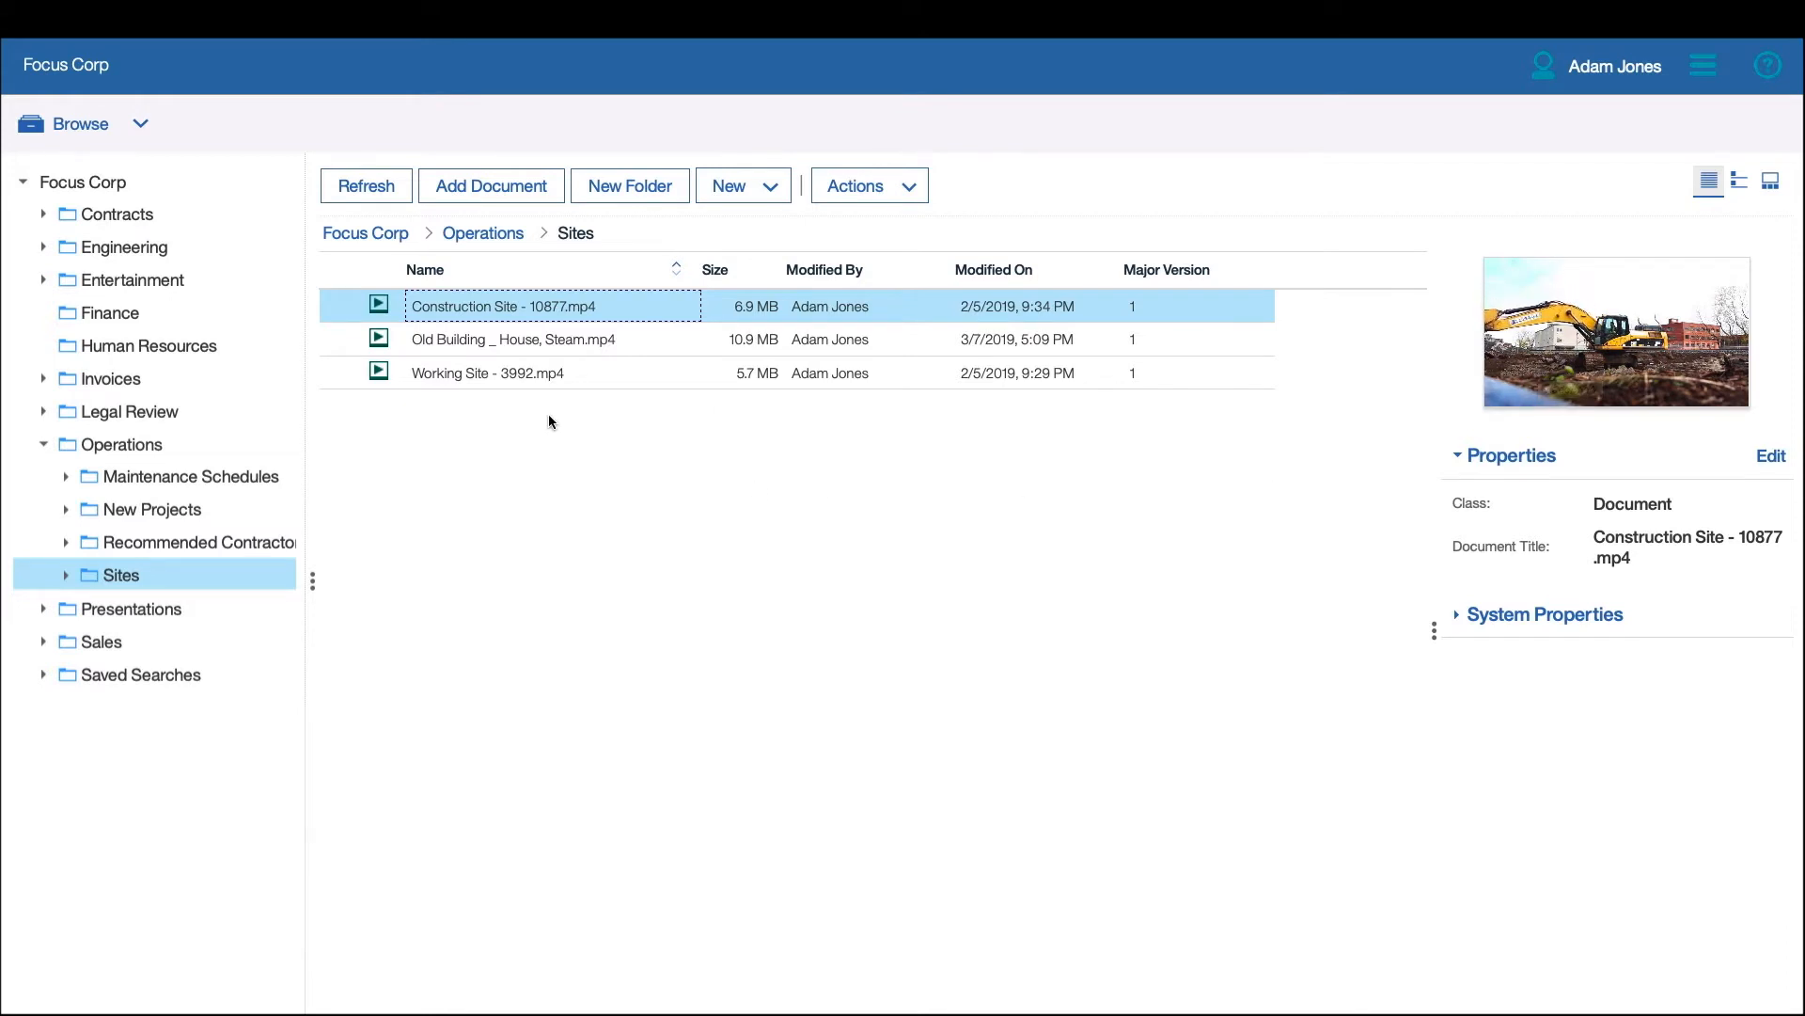
{"action": "left_click", "coordinate": [488, 373]}
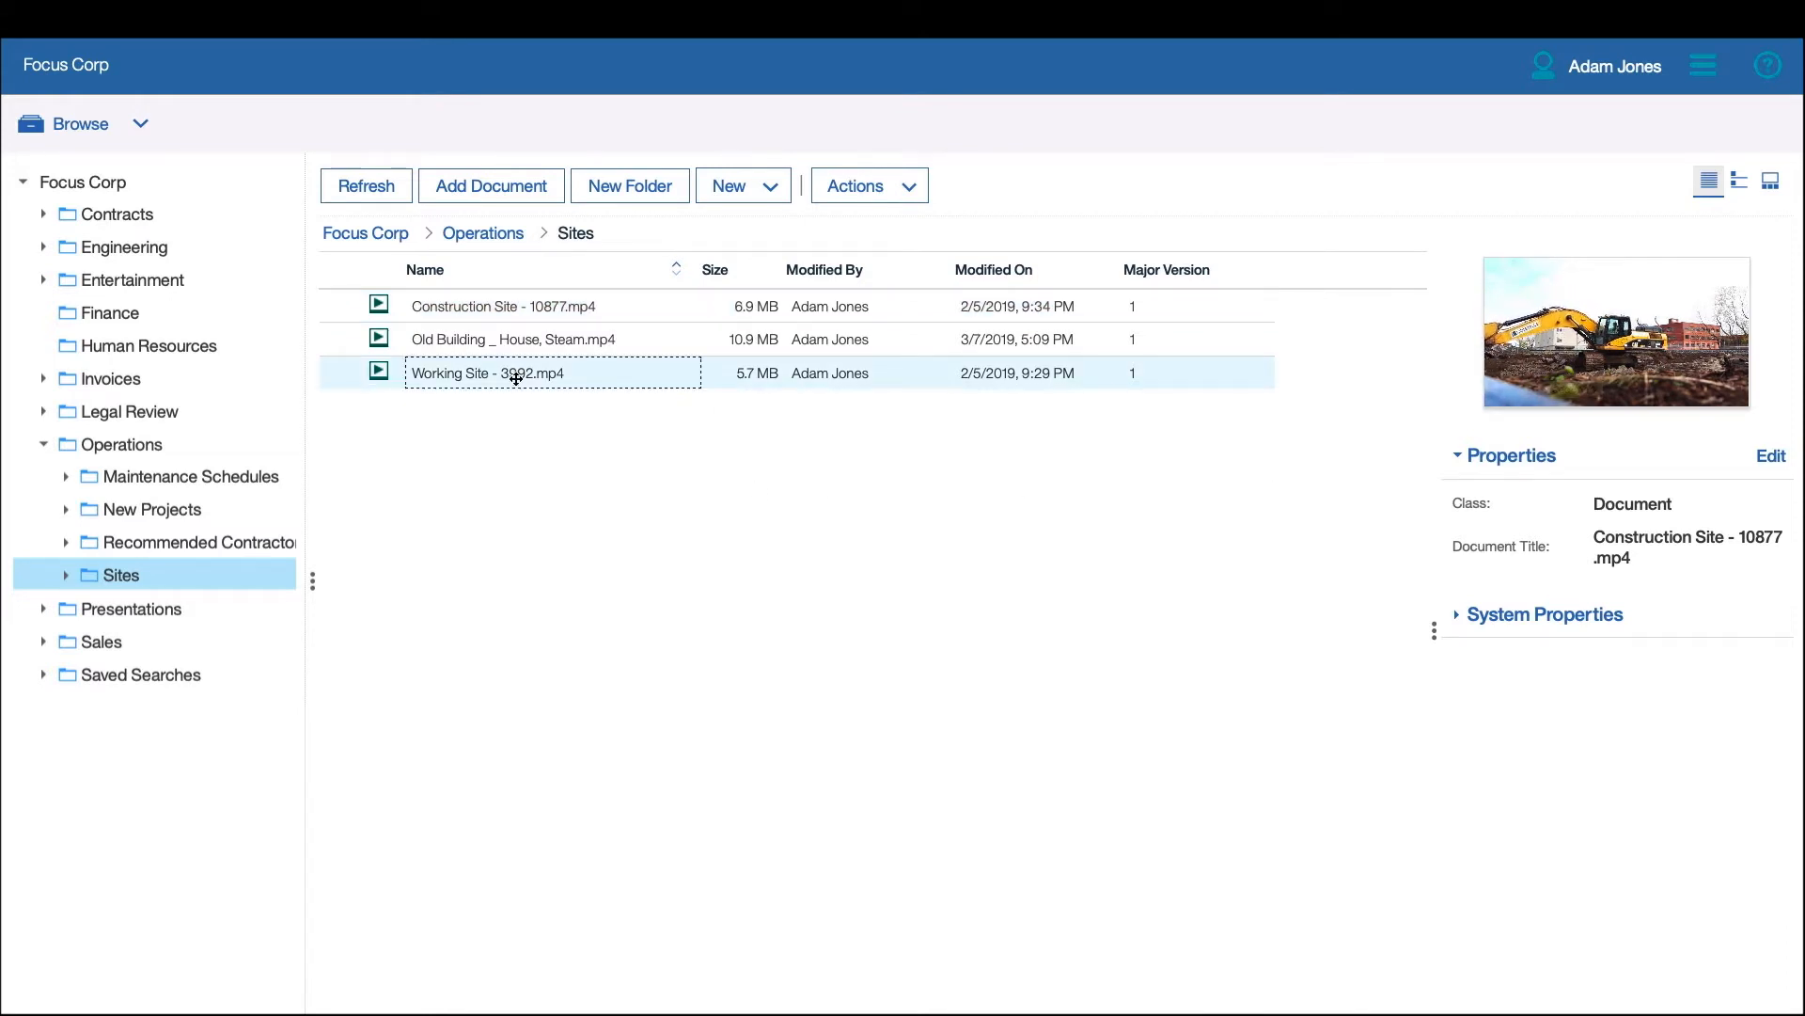
{"action": "left_click", "coordinate": [489, 372]}
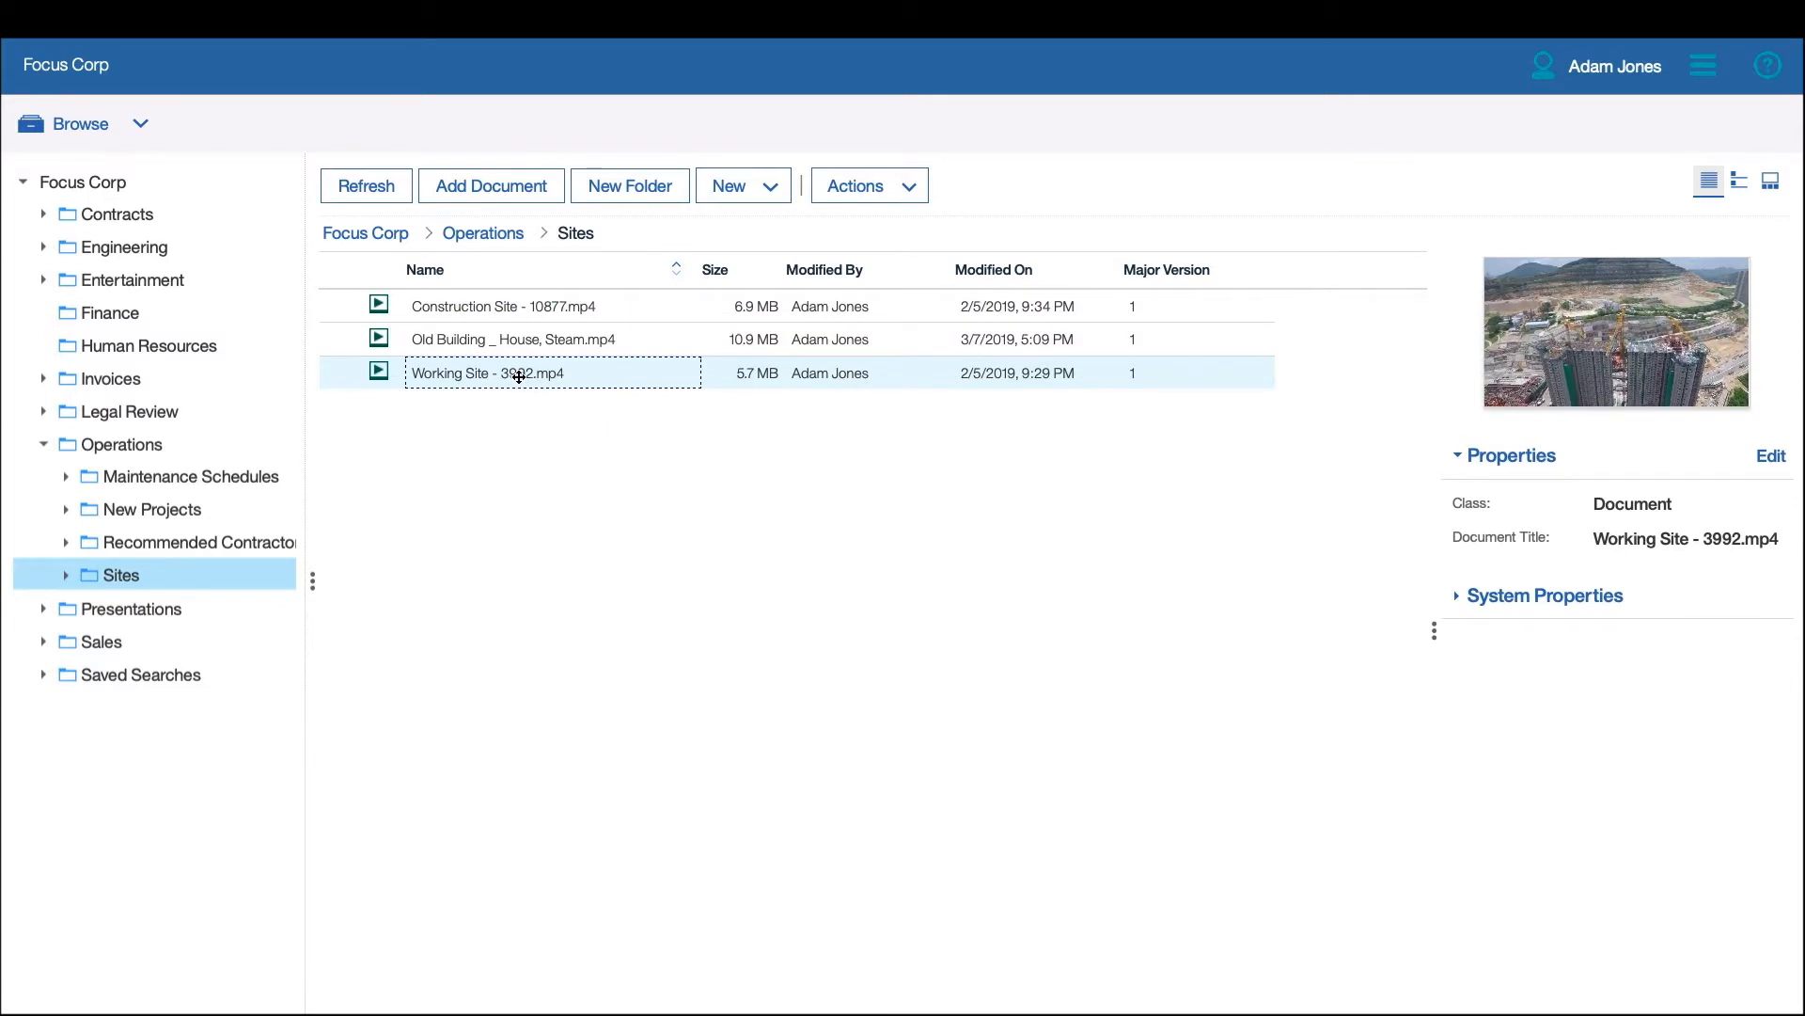
Open Working Site - 3992.mp4 in the viewer and show its bookmarks panel.
{"action": "double_click", "coordinate": [491, 373]}
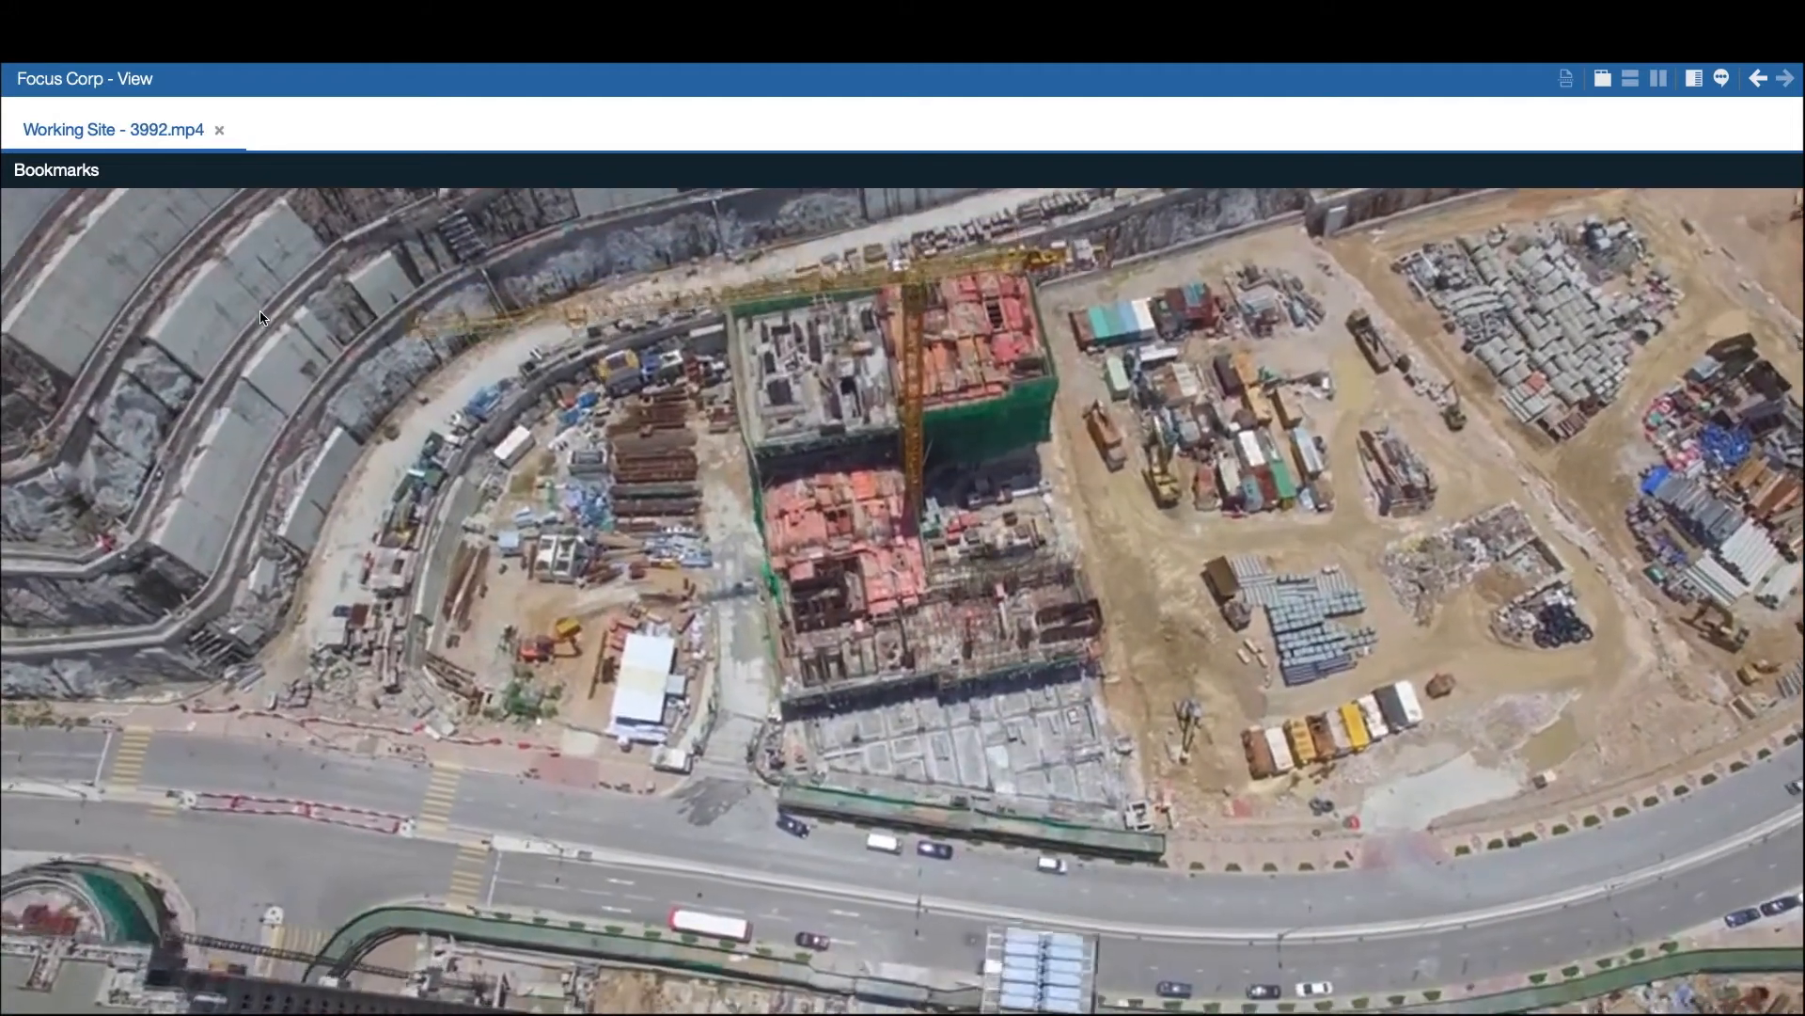
{"action": "left_click", "coordinate": [56, 170]}
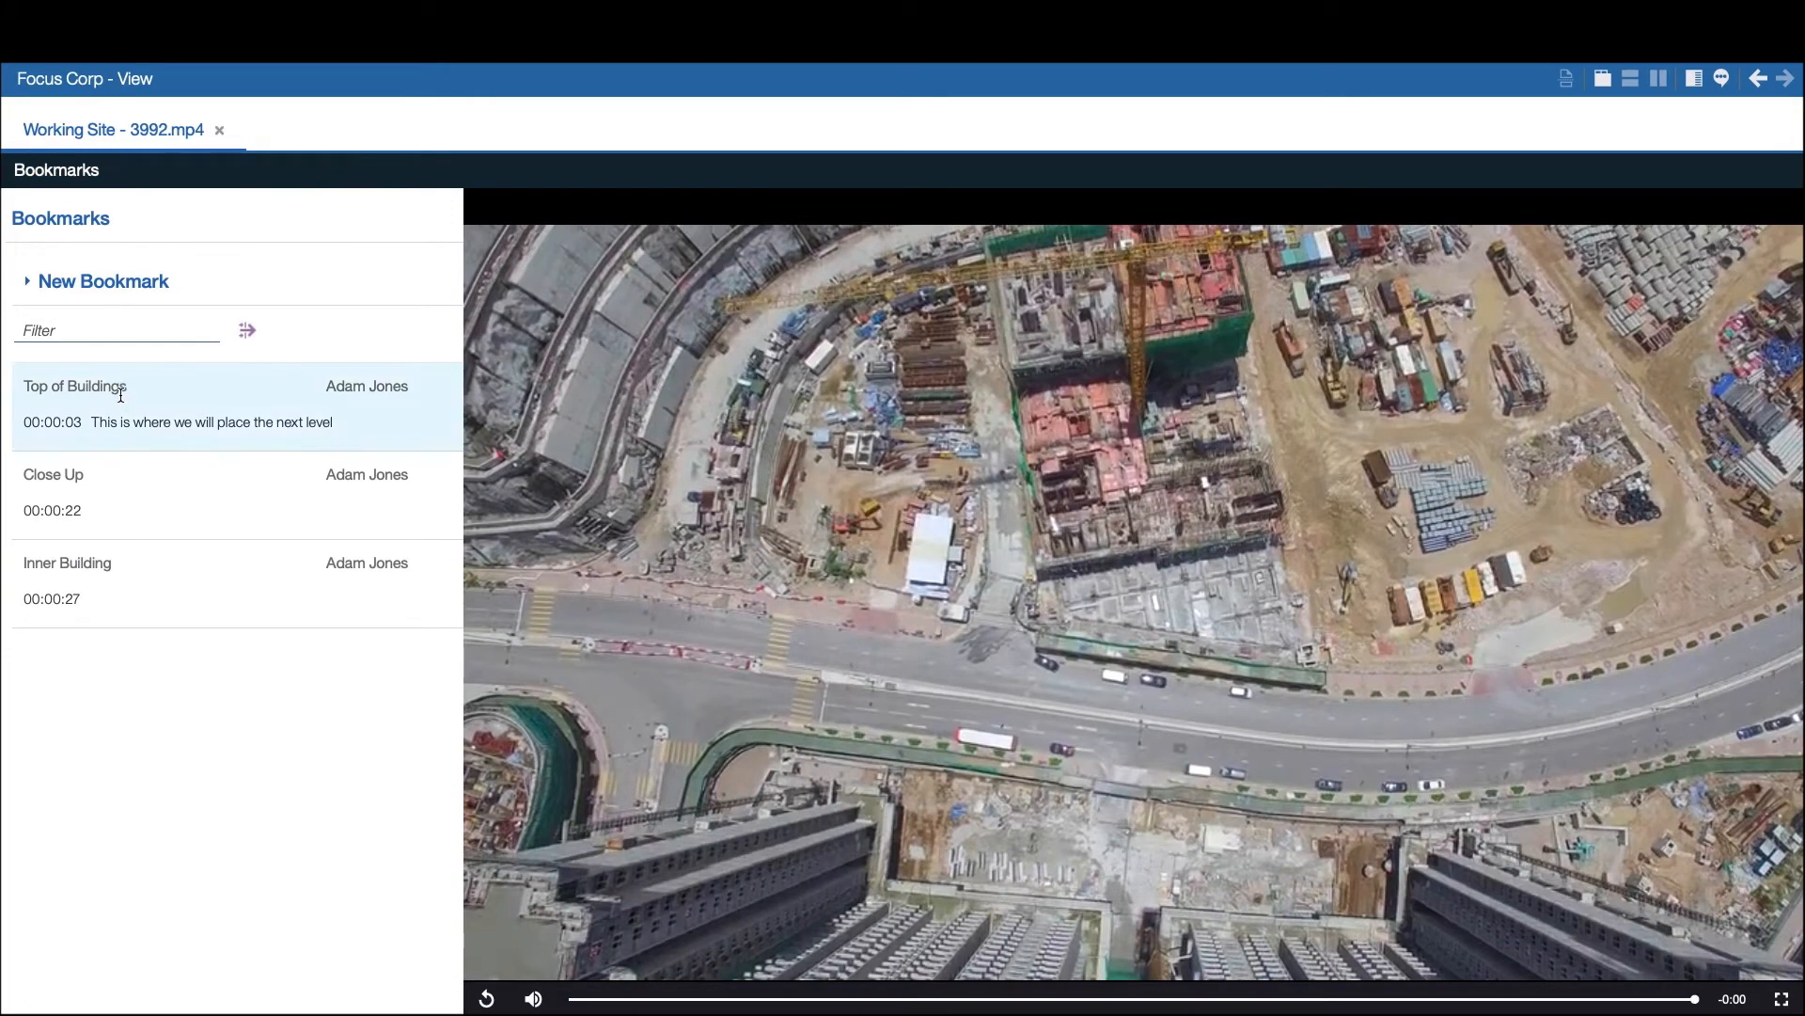
{"action": "left_click", "coordinate": [115, 406]}
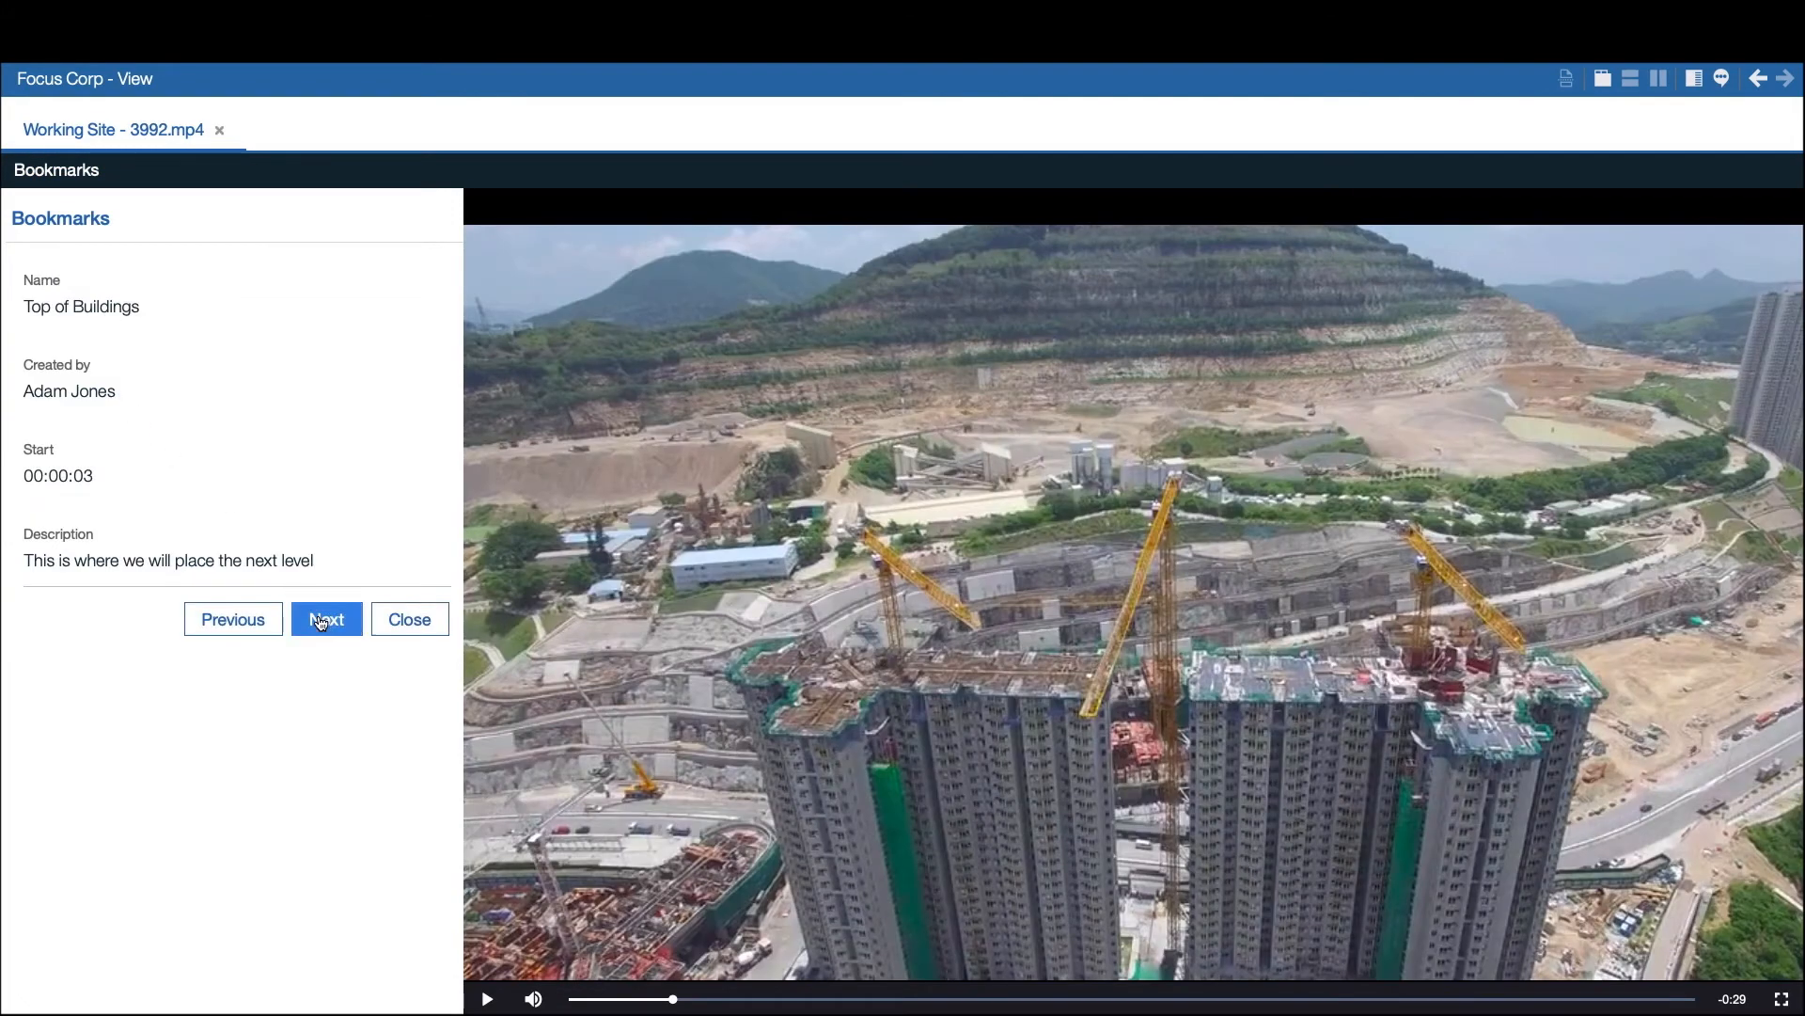
{"action": "left_click", "coordinate": [325, 619]}
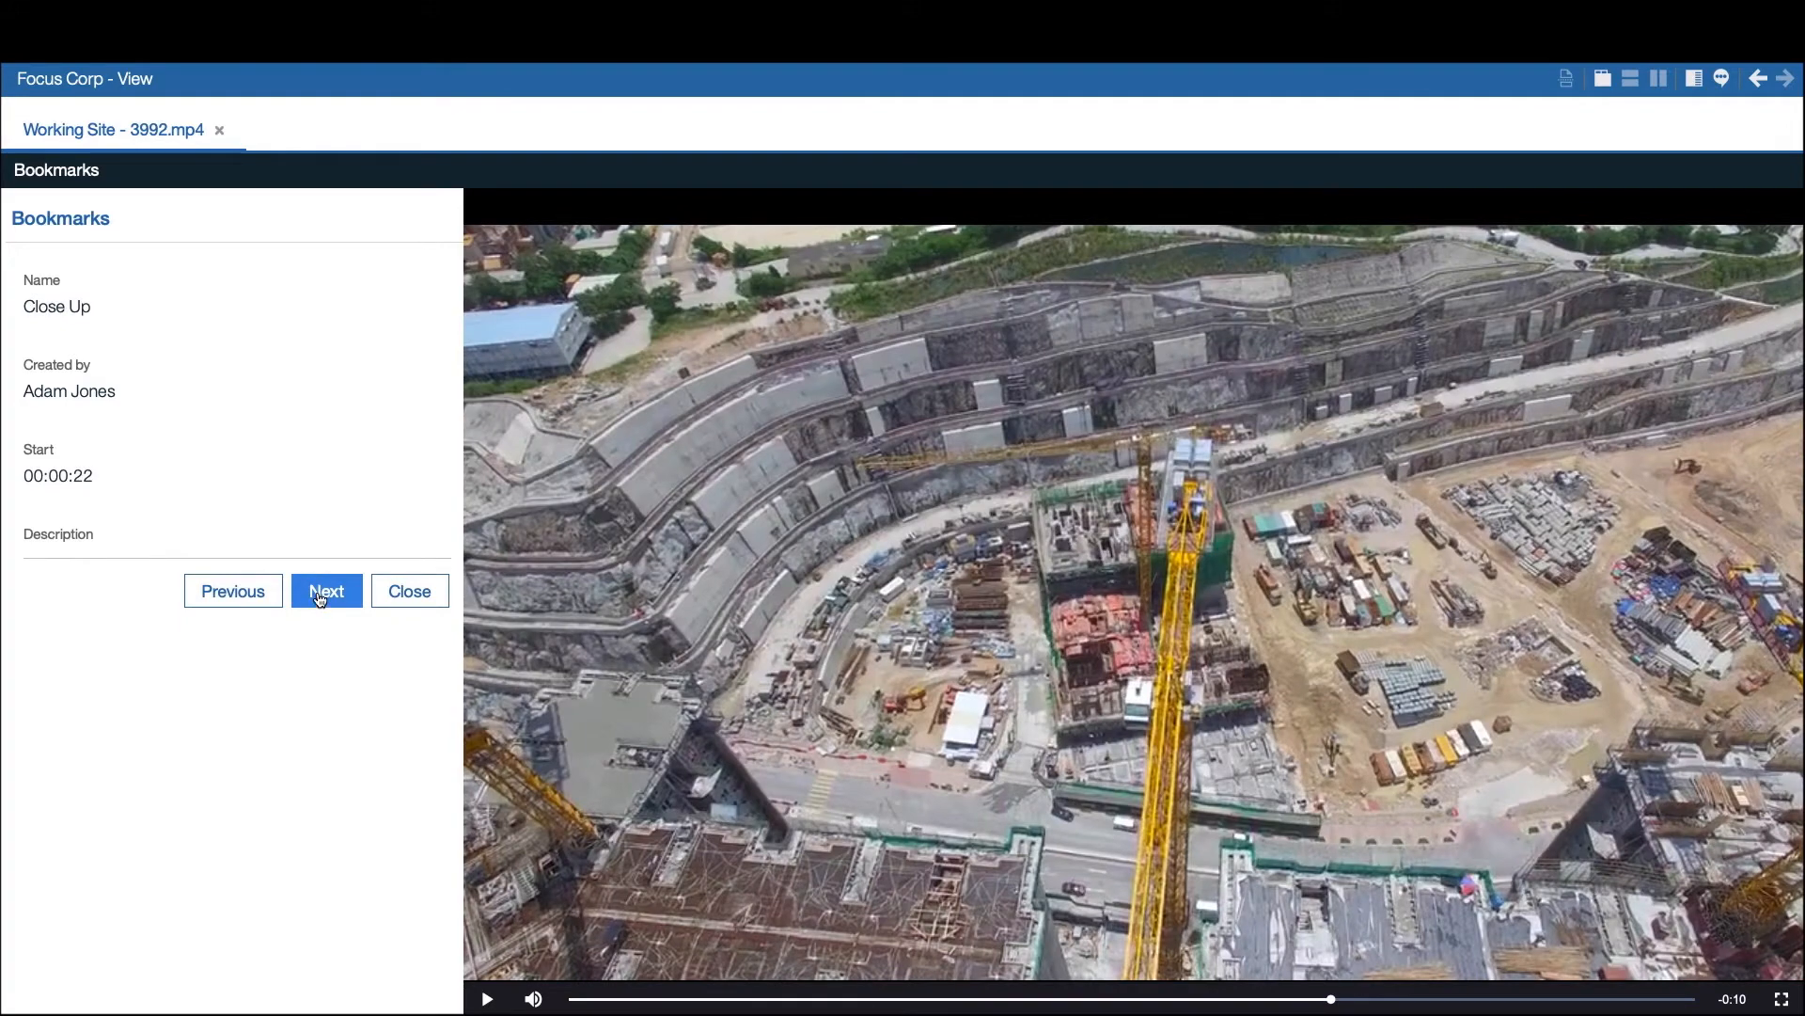
{"action": "left_click", "coordinate": [325, 591]}
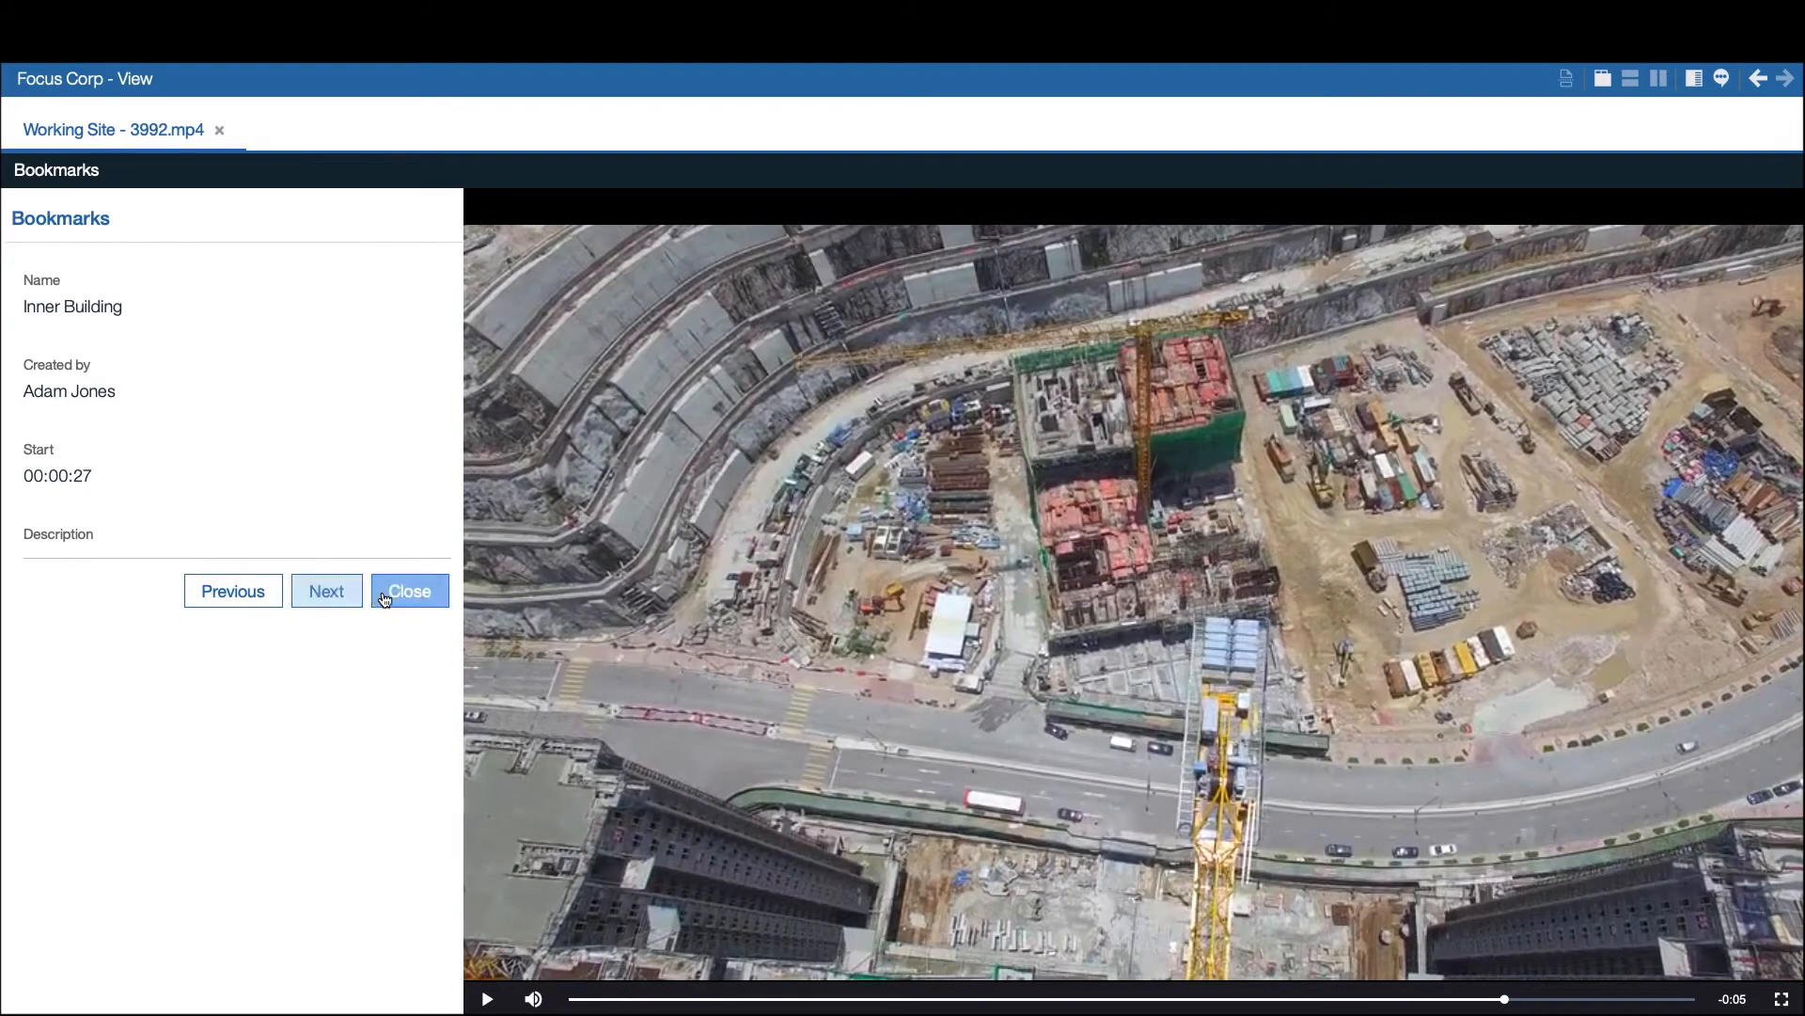
{"action": "left_click", "coordinate": [410, 590]}
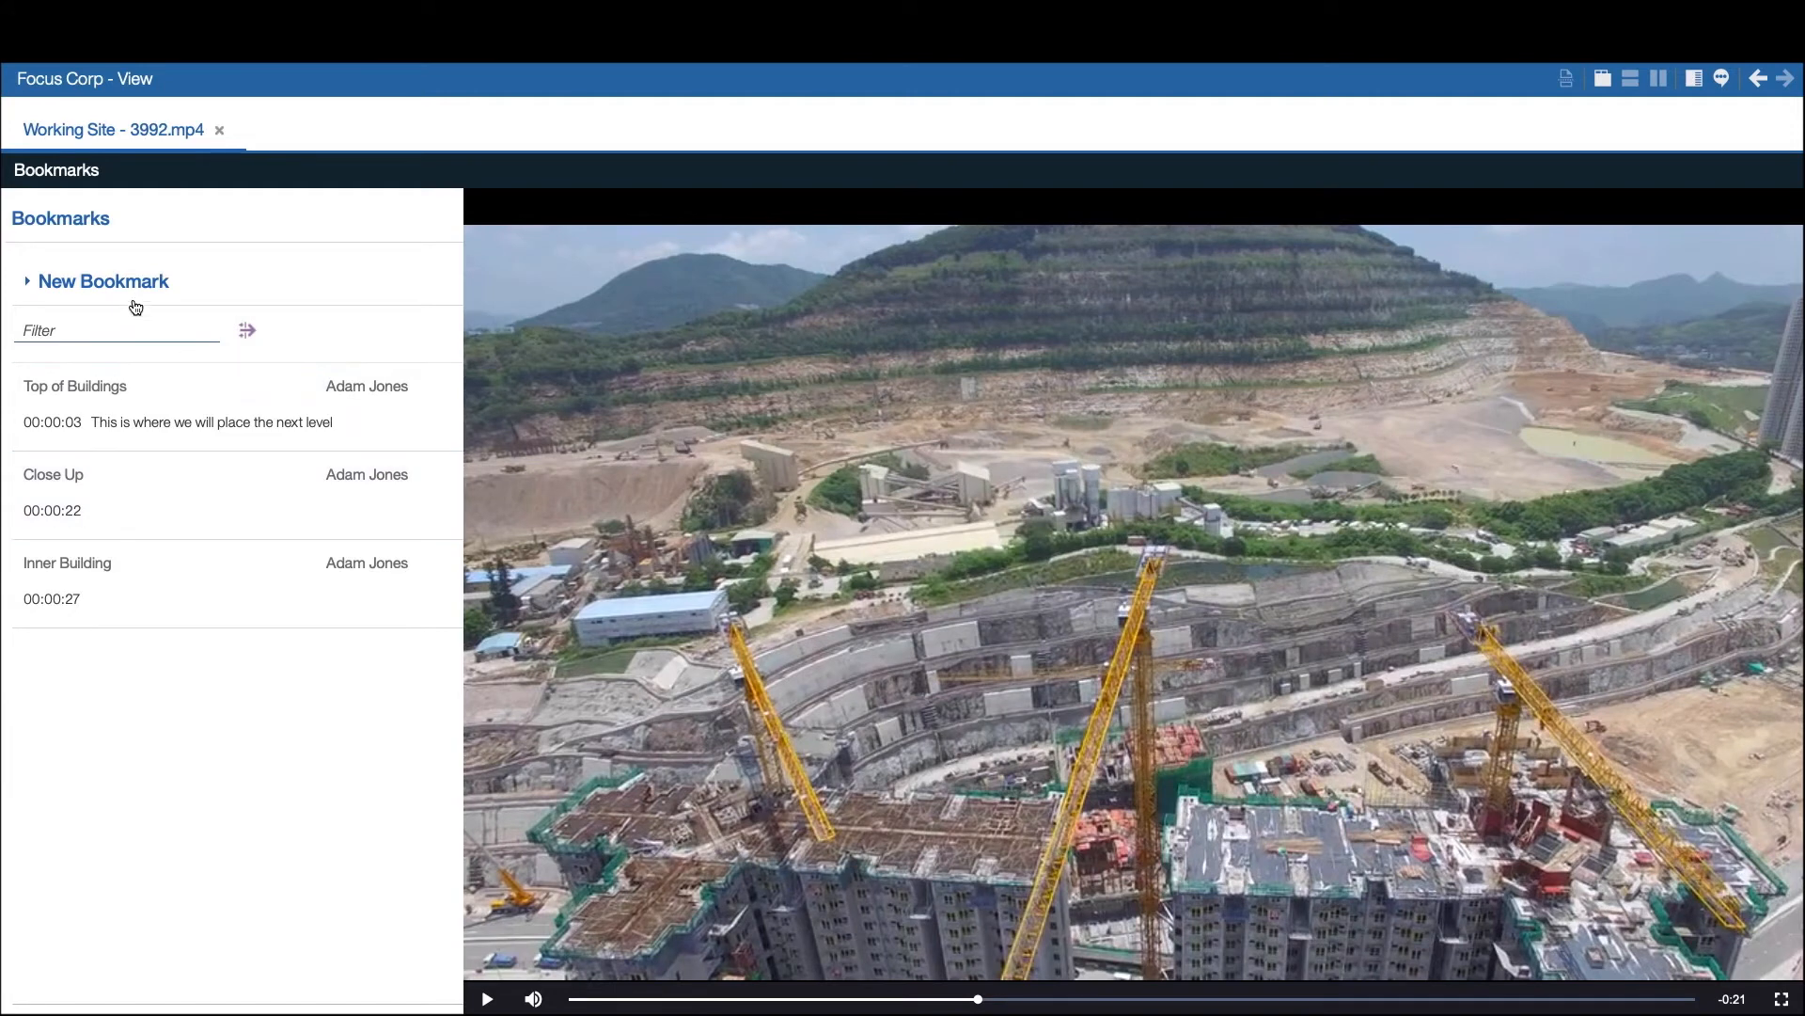
Save a new 'Crane position' bookmark at 00:00:11 described 'This is the ideal crane position'.
{"action": "left_click", "coordinate": [104, 280]}
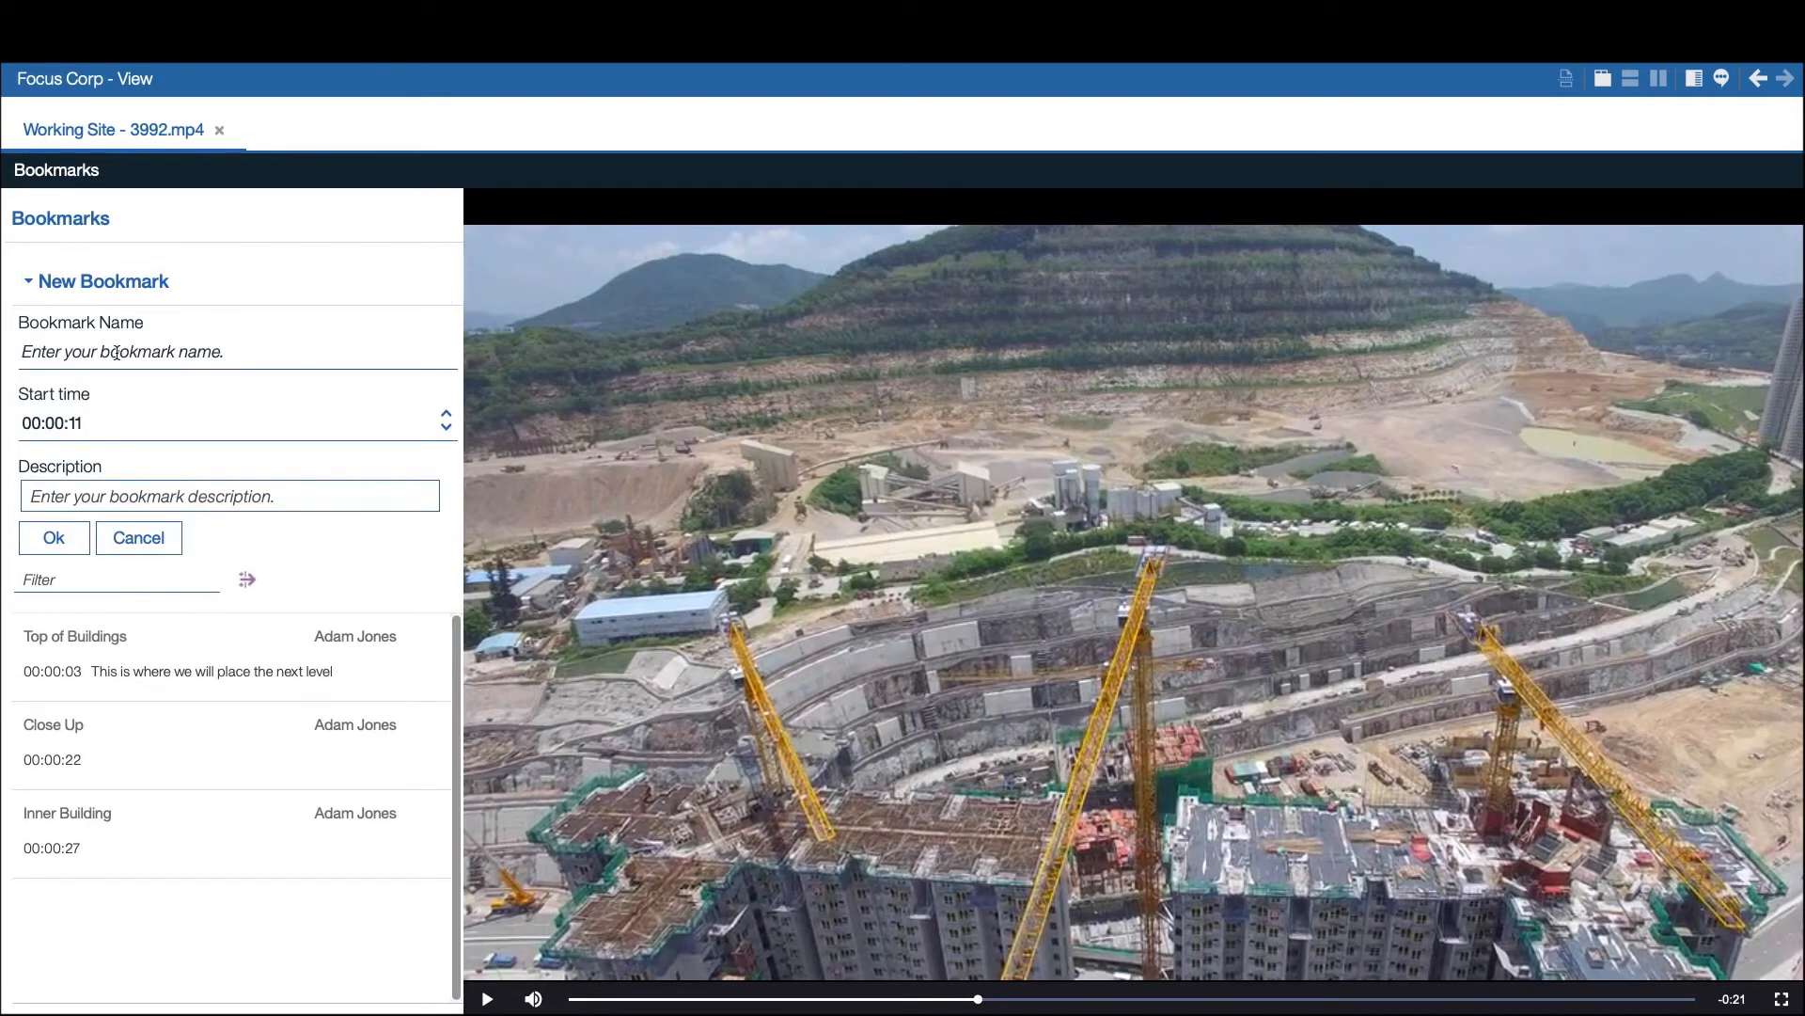
{"action": "type", "text": "Crane position"}
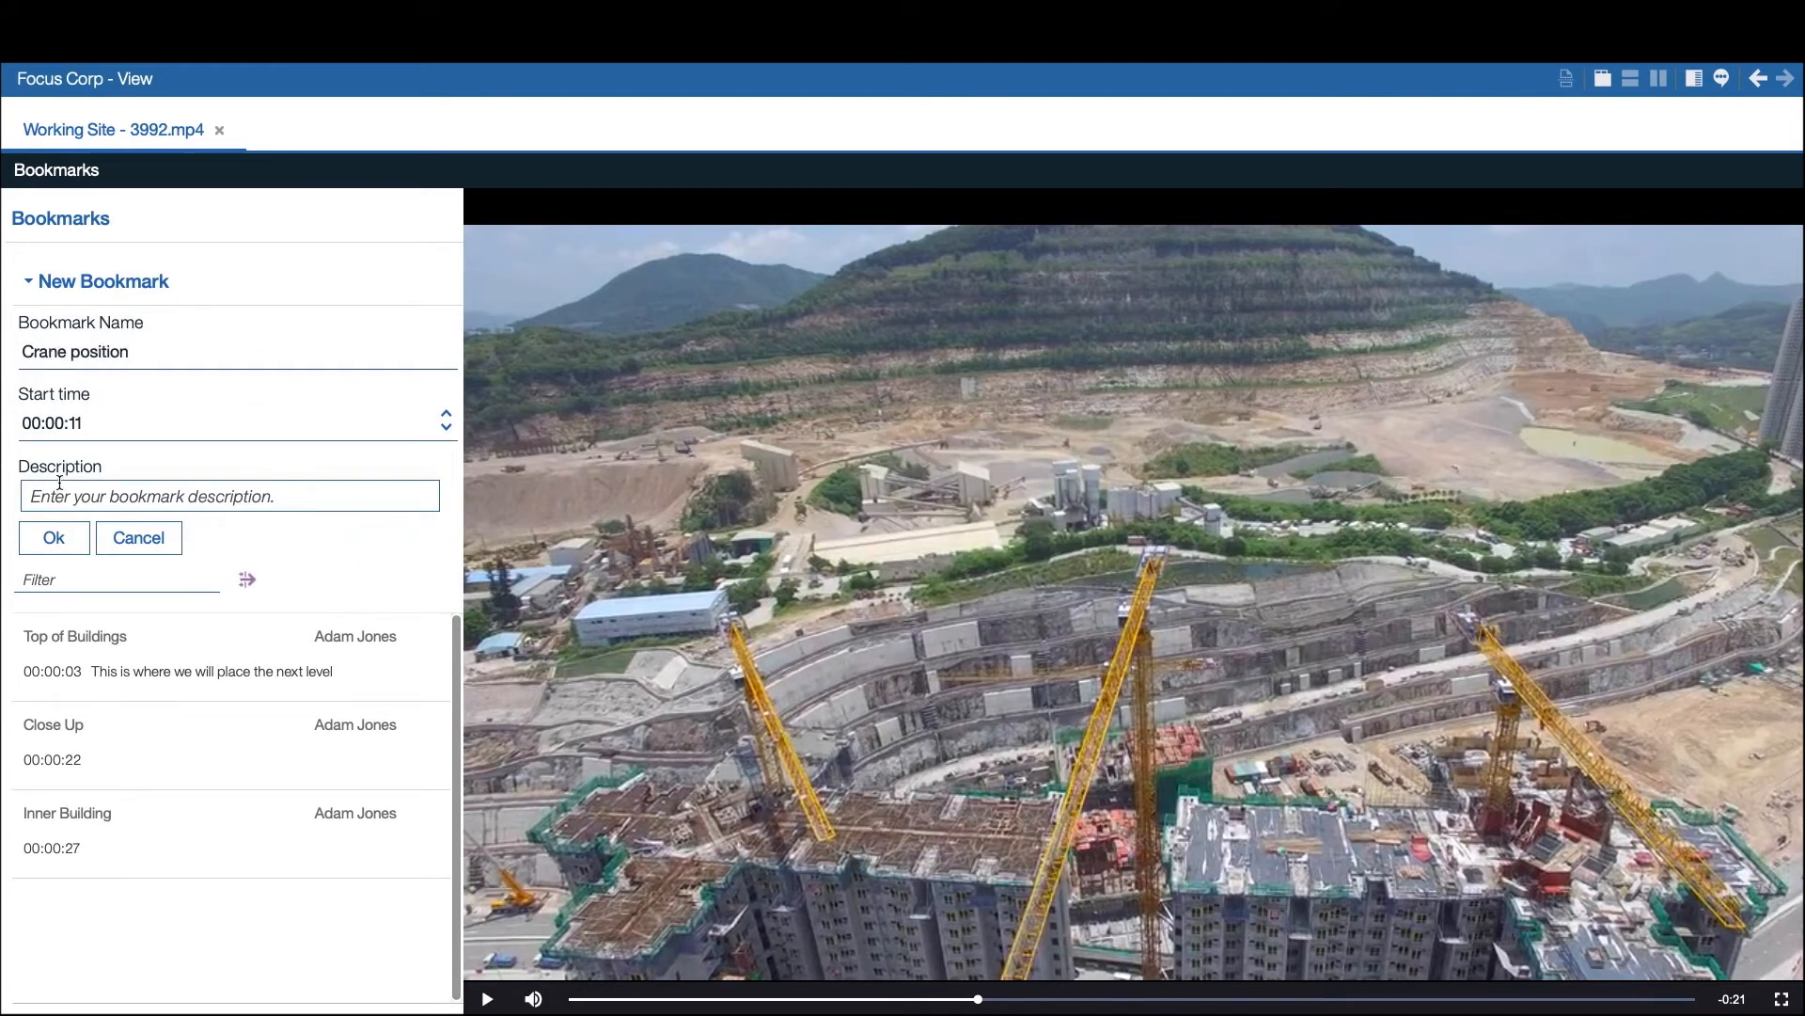
{"action": "type", "text": "This is the ideal"}
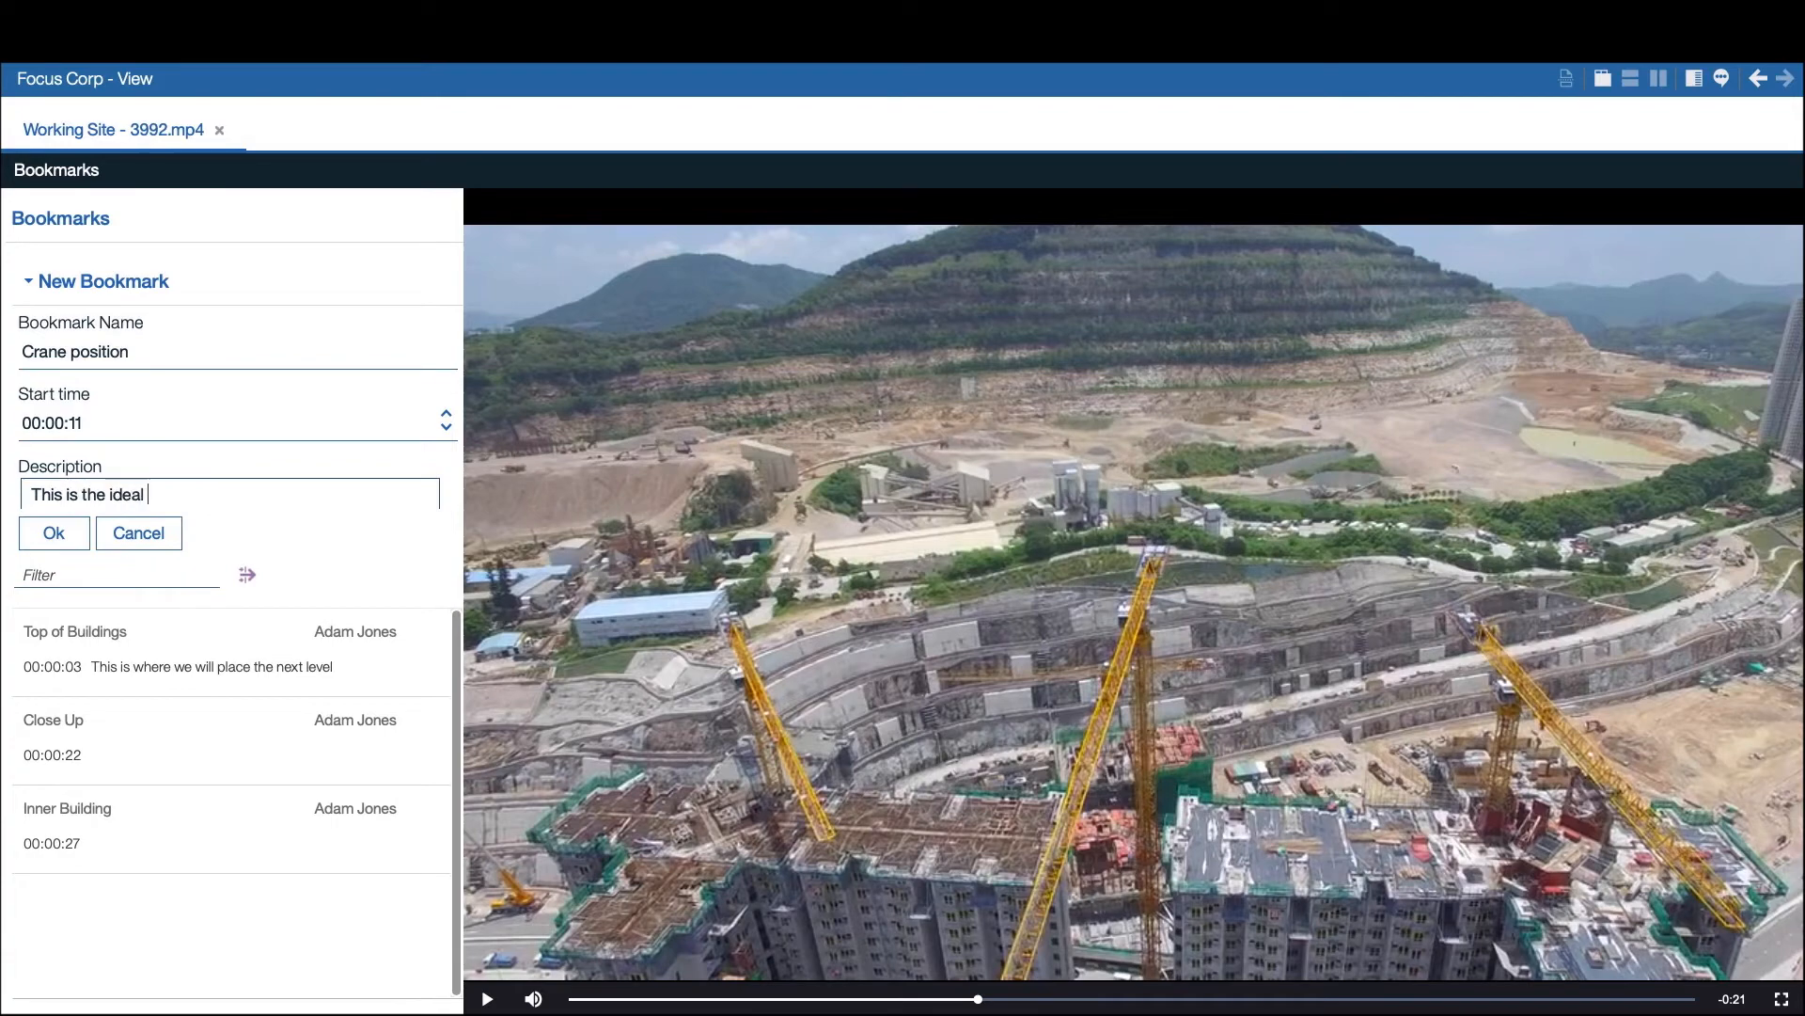
{"action": "type", "text": "crane position"}
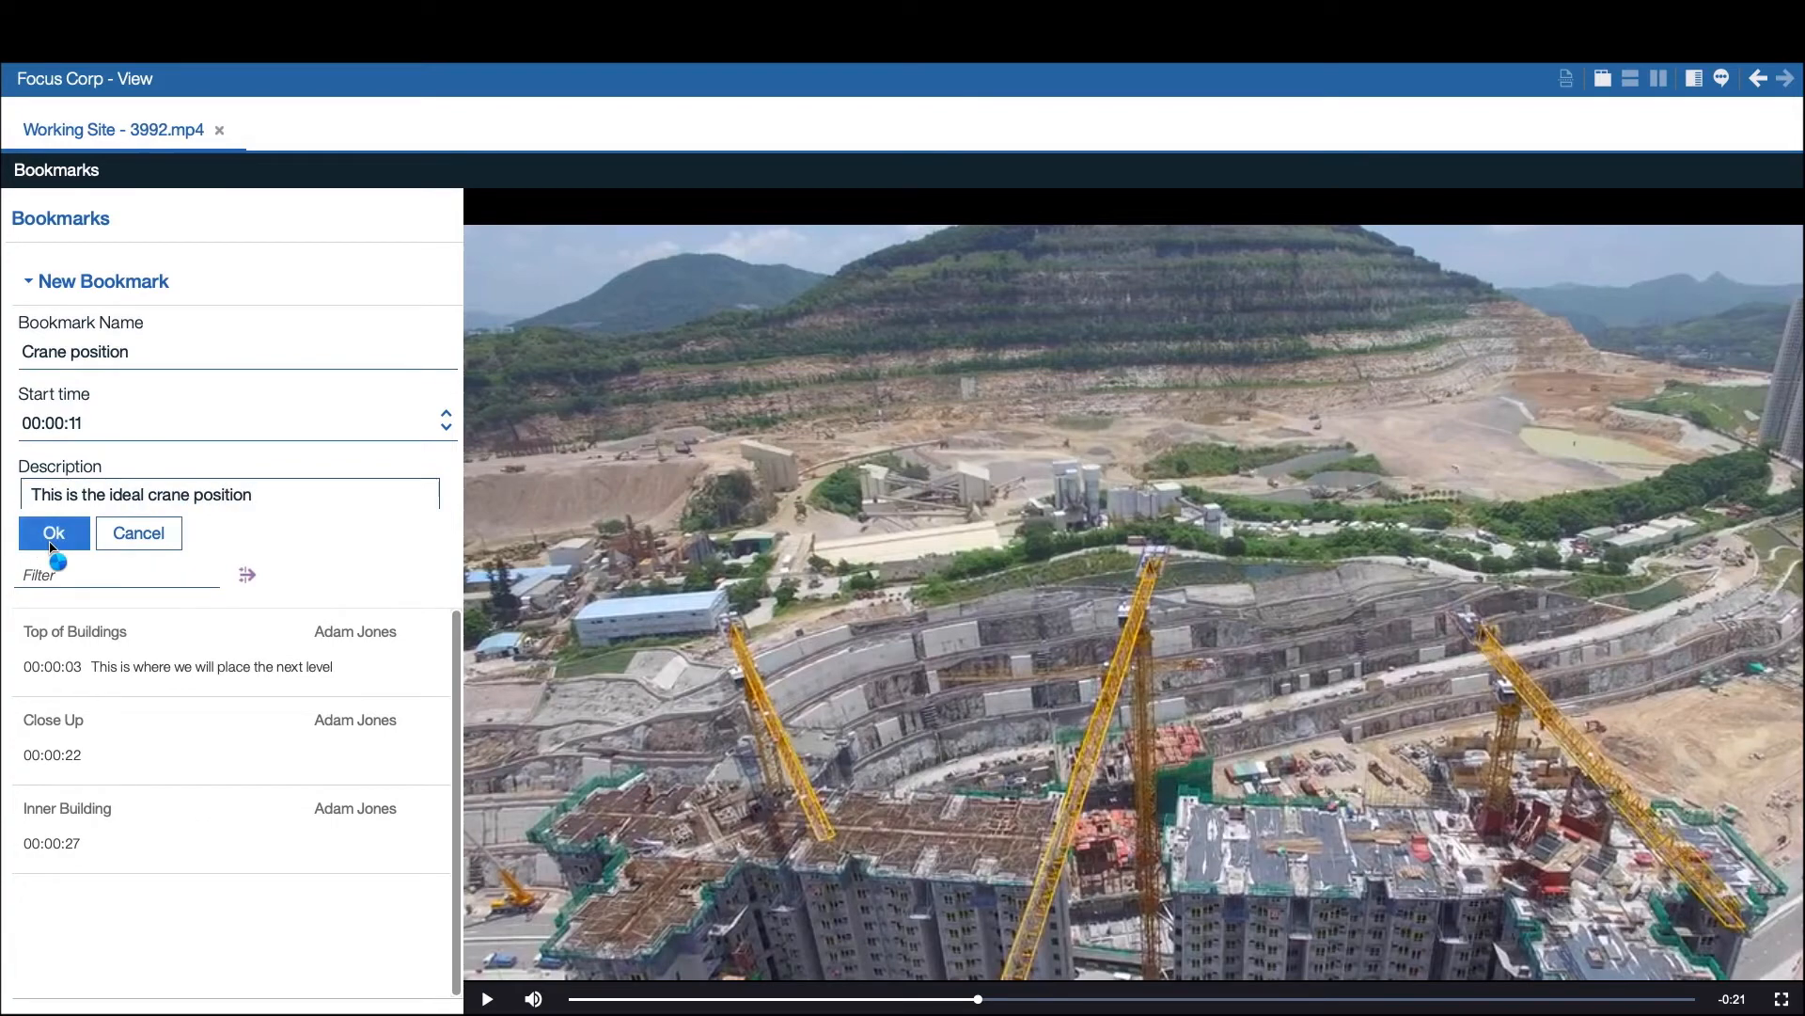
{"action": "left_click", "coordinate": [53, 532]}
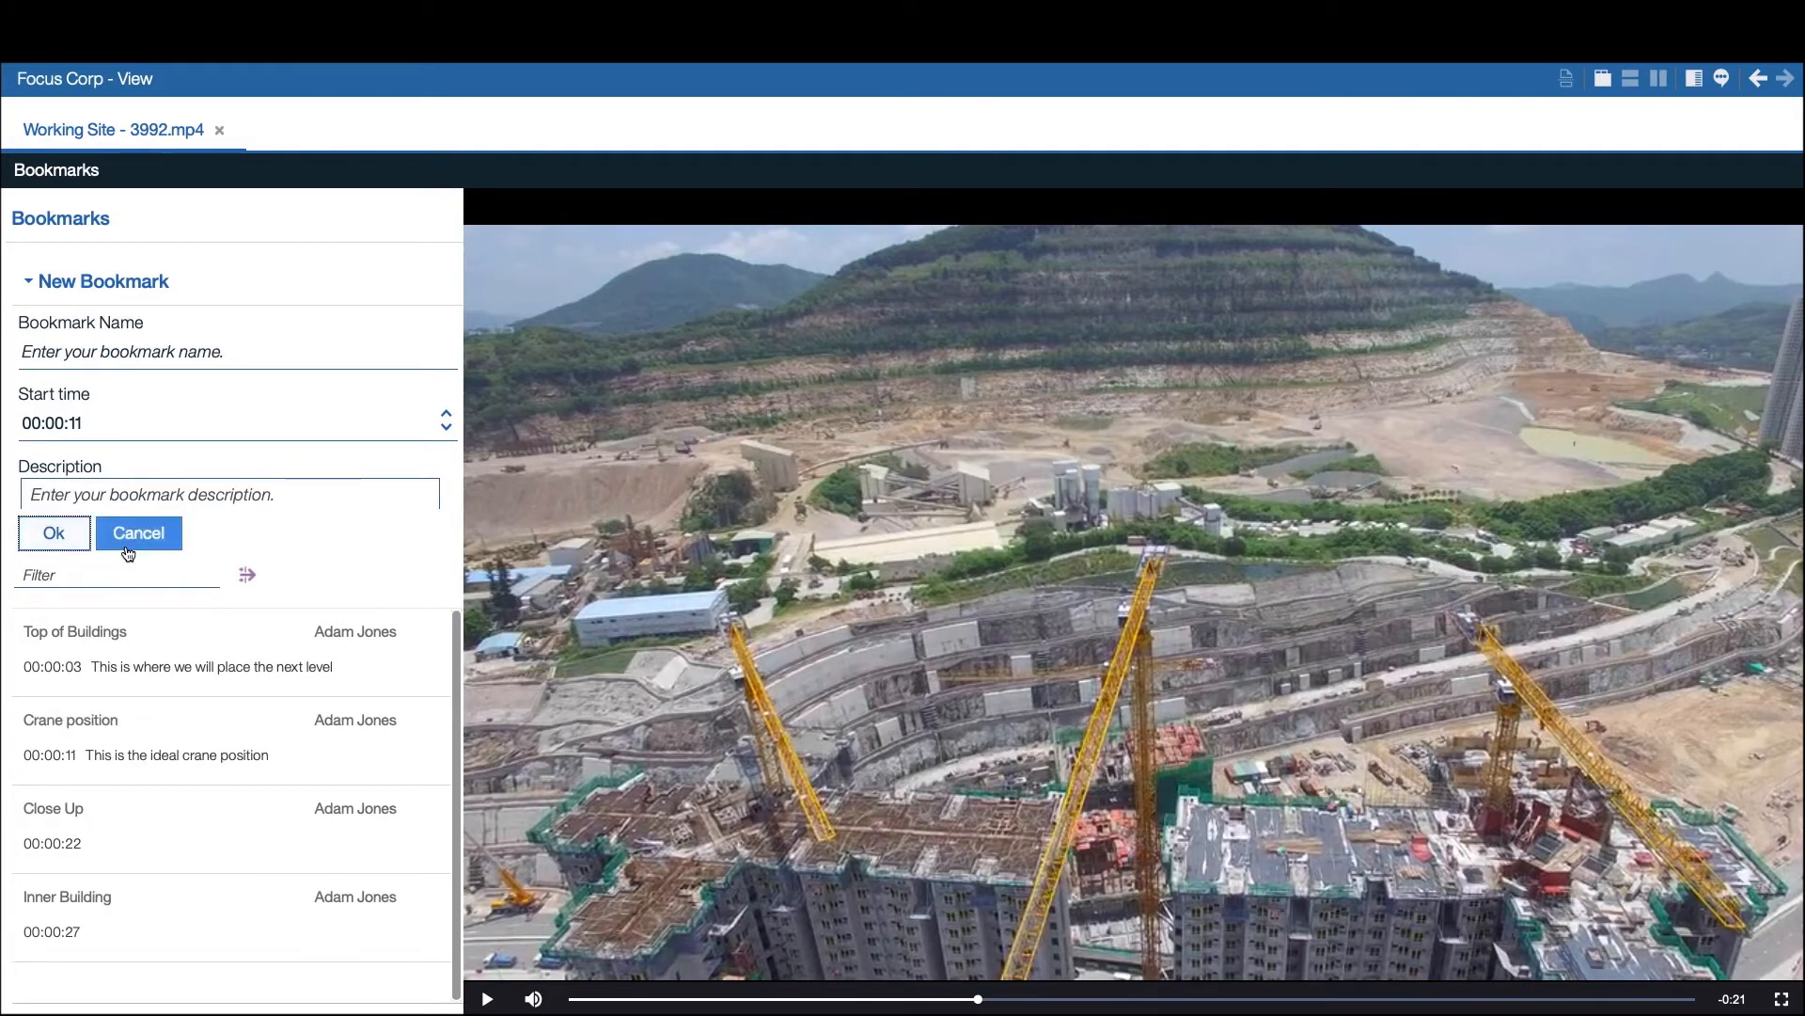